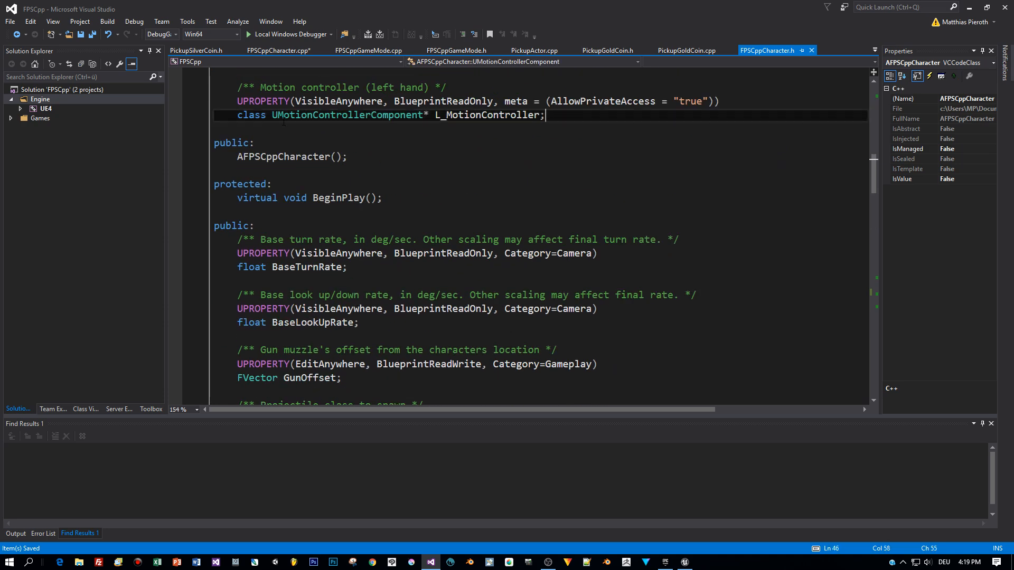
Write 'private: bool CalculateComplicatedStuff(int resultOfCalculation);' in FPSCppCharacter.h and surface the lightbulb fix
text(priva)
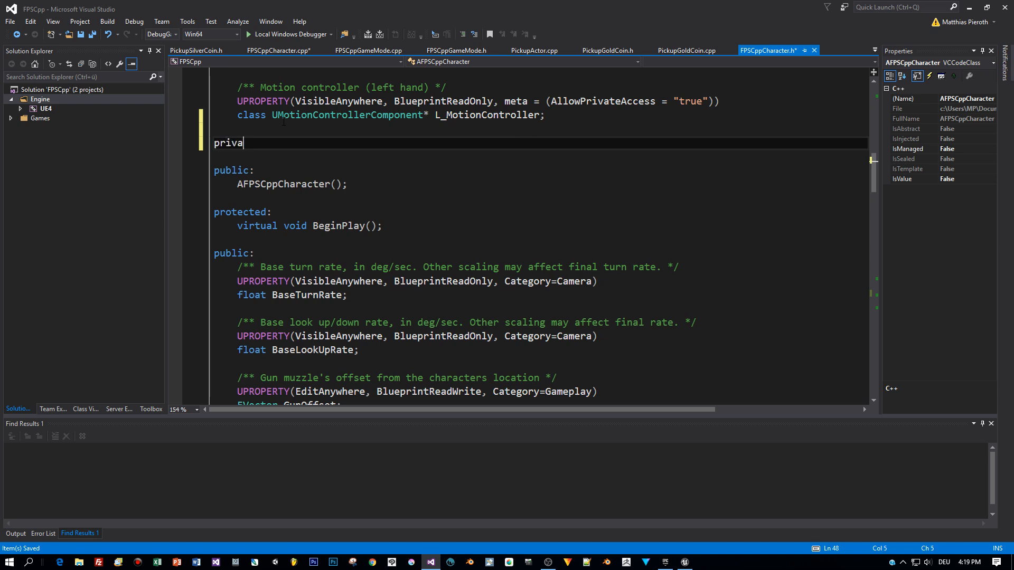
text(te:)
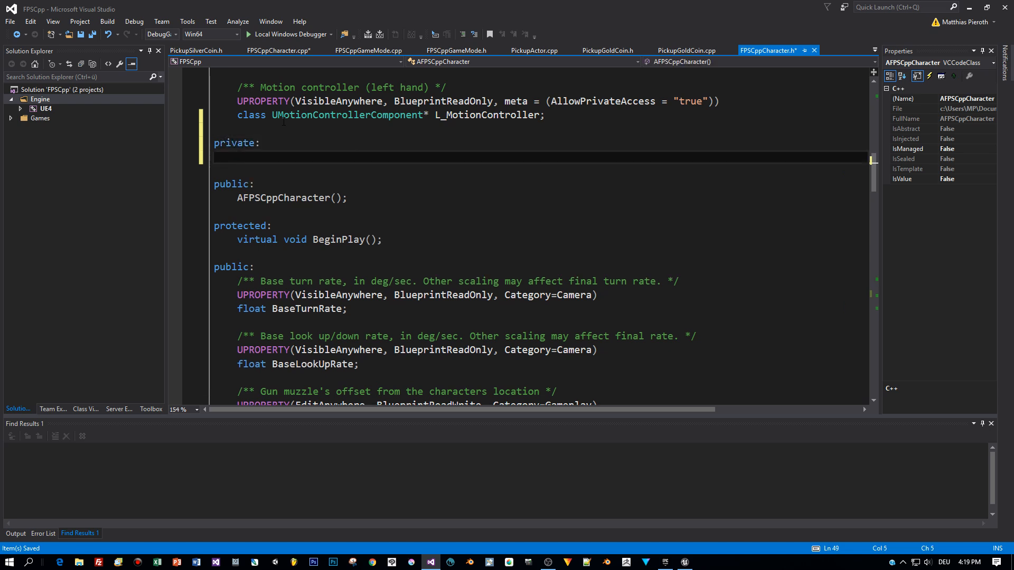
text(bool)
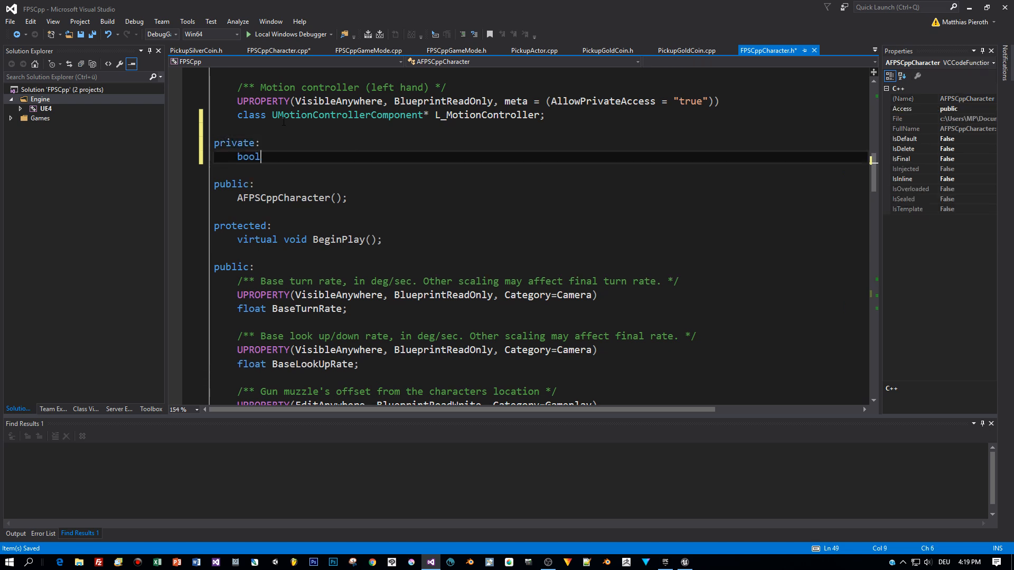
text(CalculateComplicatedS)
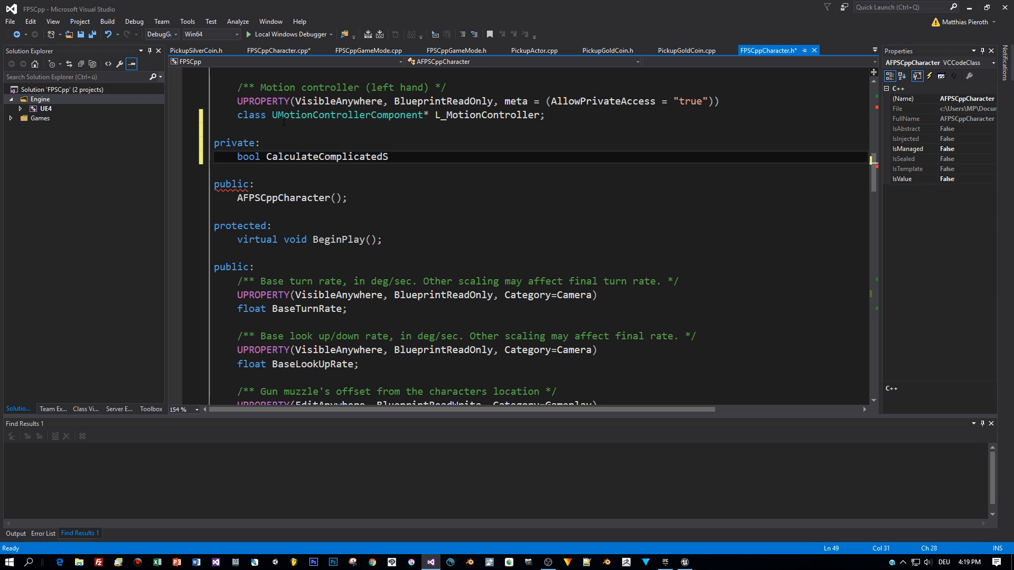
text(tuff())
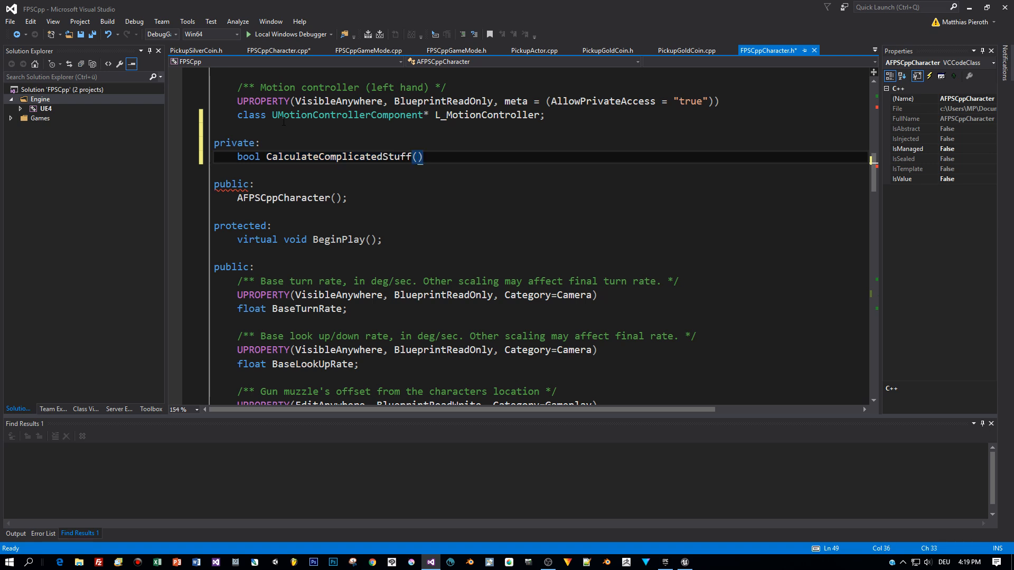
text(int)
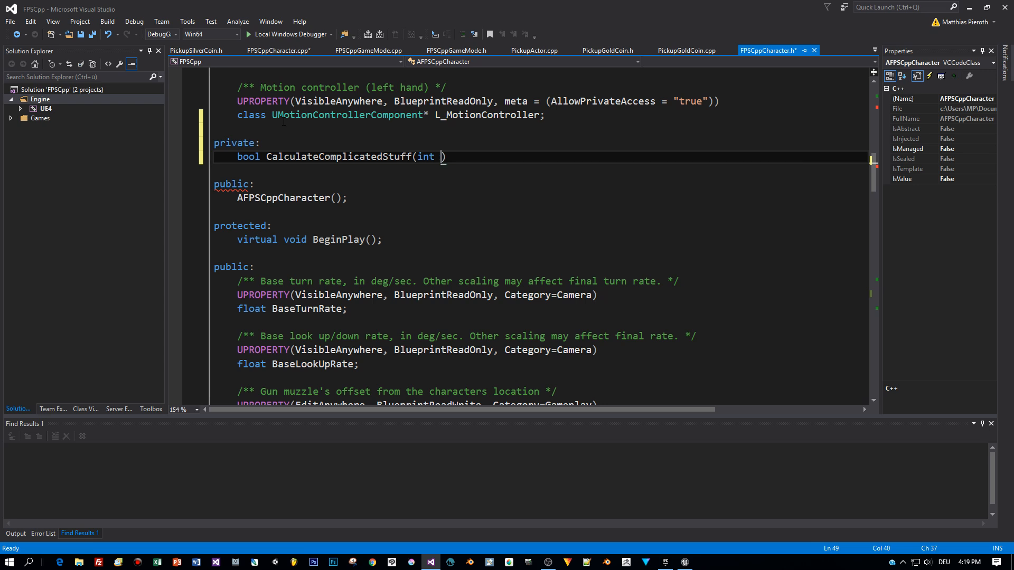
text(resultOfC)
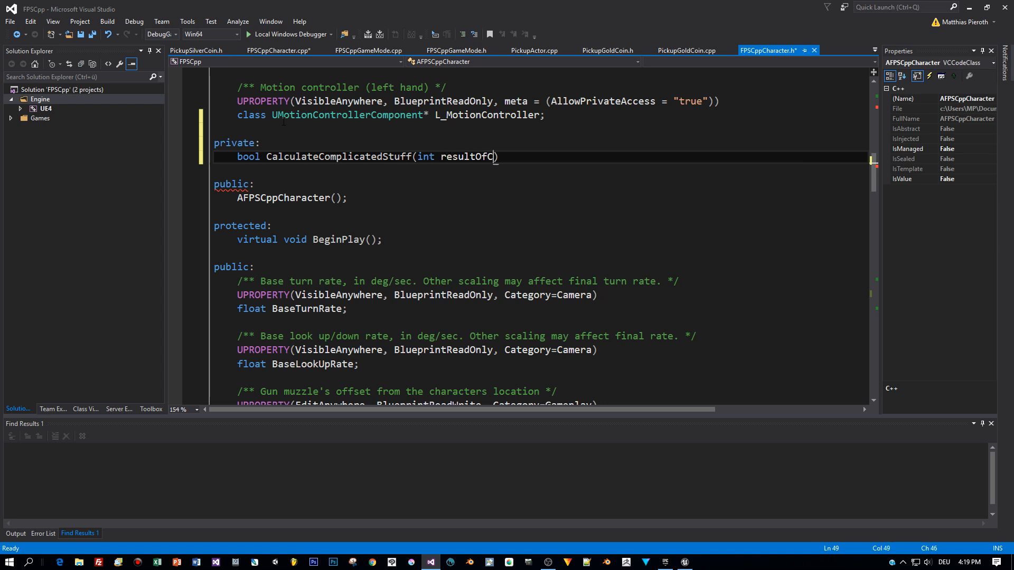
text(alculat)
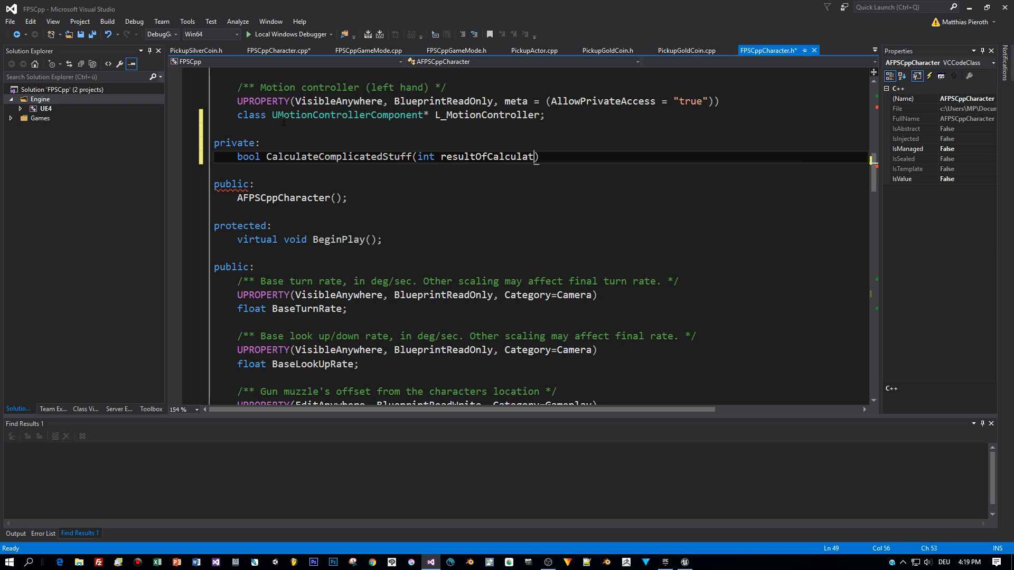
text(ion;)
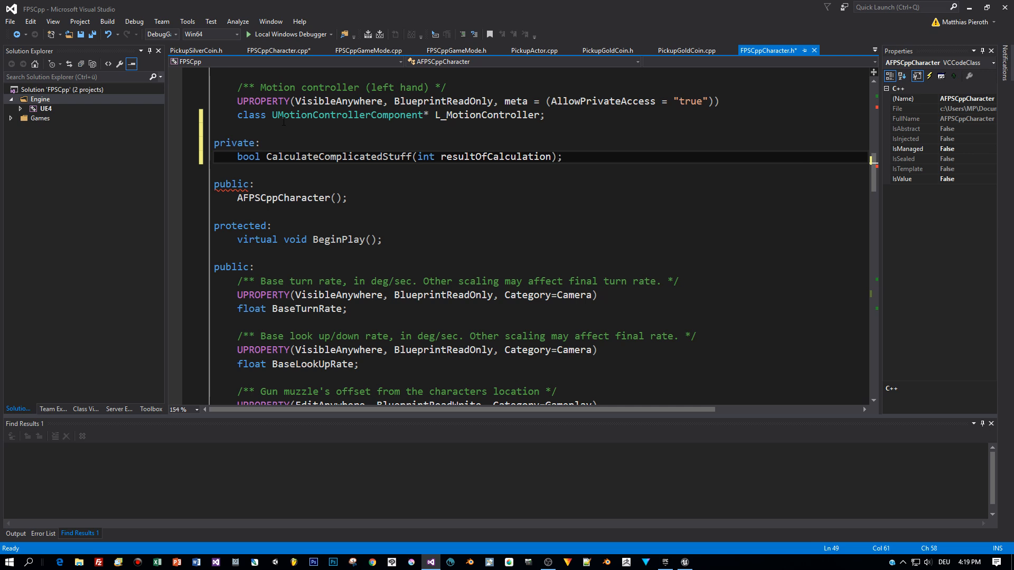
click(562, 156)
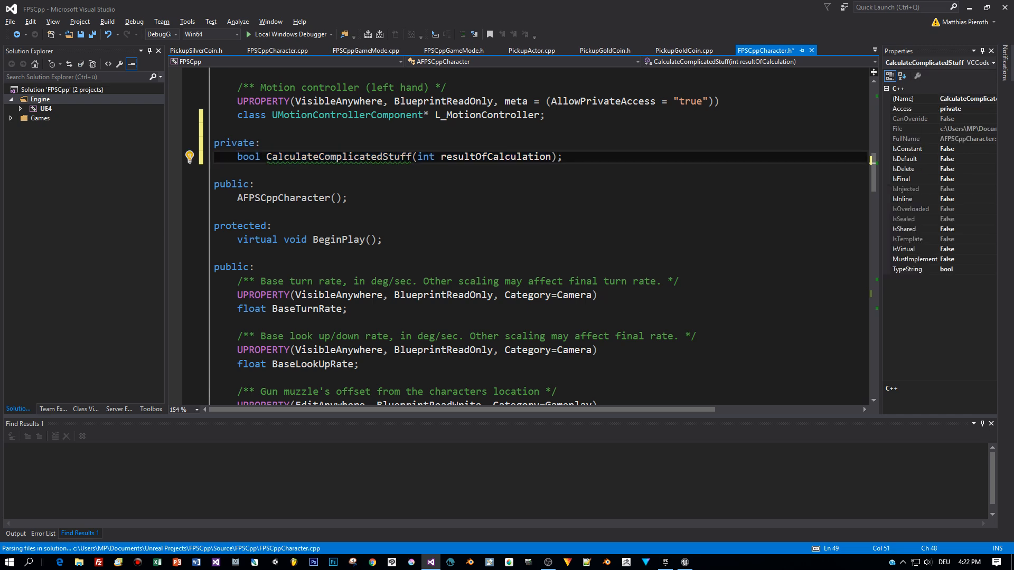
Create the definition in FPSCppCharacter.cpp with 'resultOfCalculation = 99; // success!' and 'return true;'
click(189, 158)
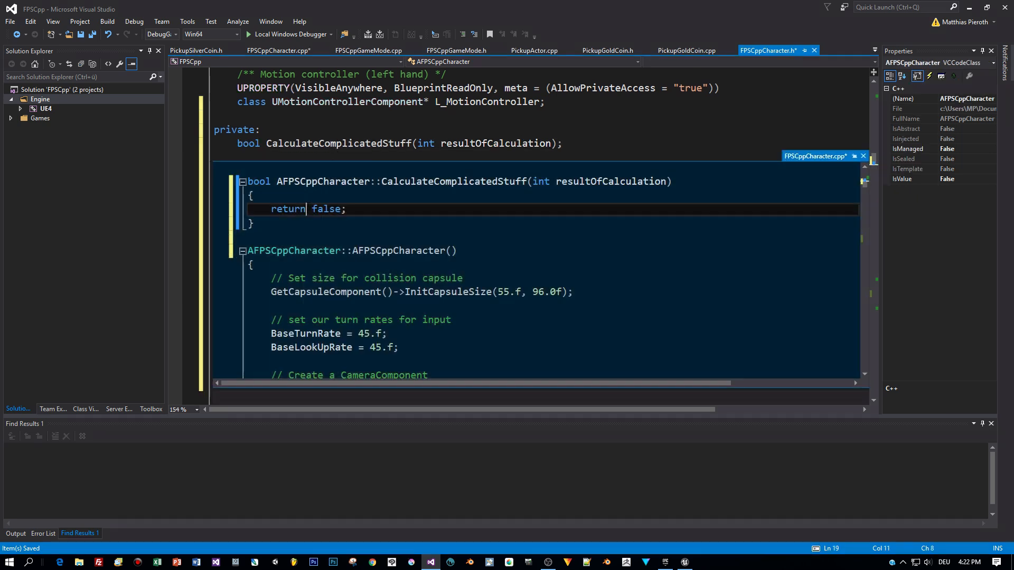
click(279, 51)
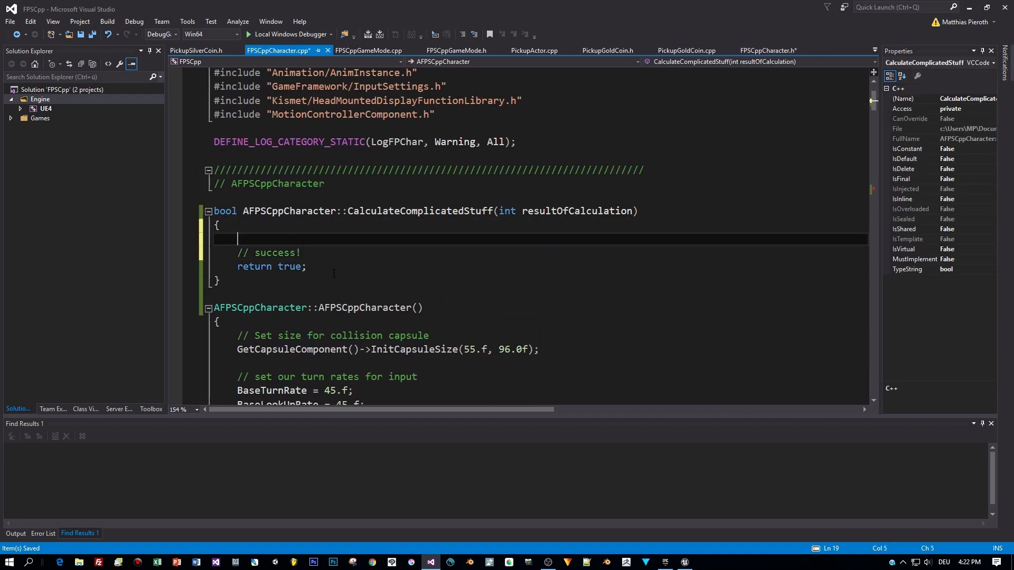
text(resultOf)
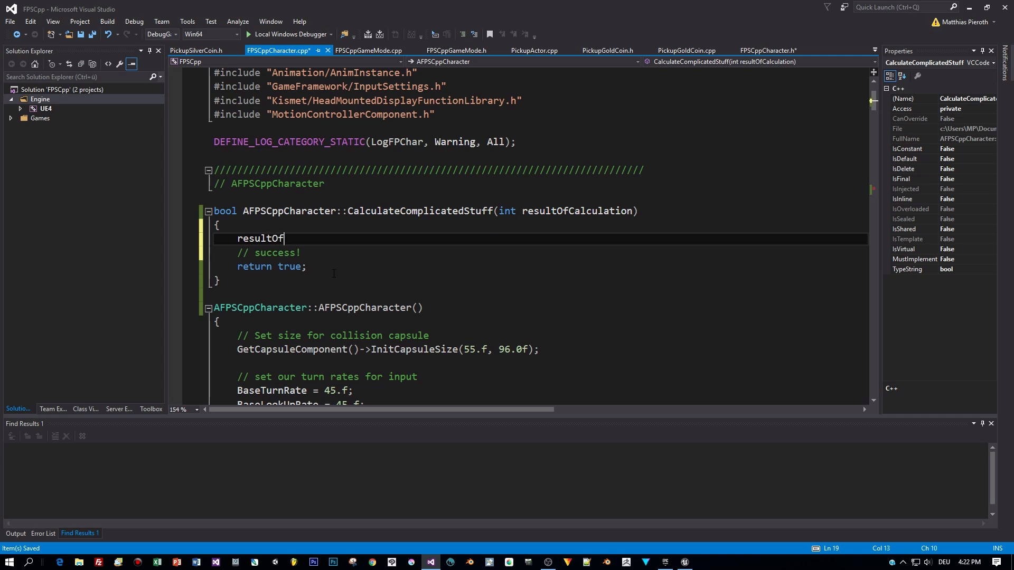
text(Calculation = 99;)
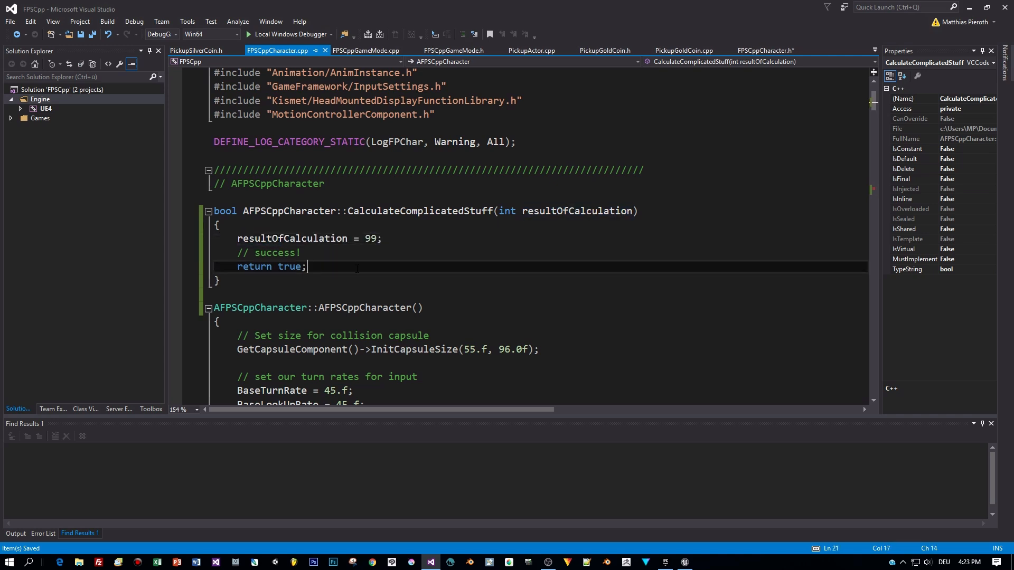
scroll(down, 3)
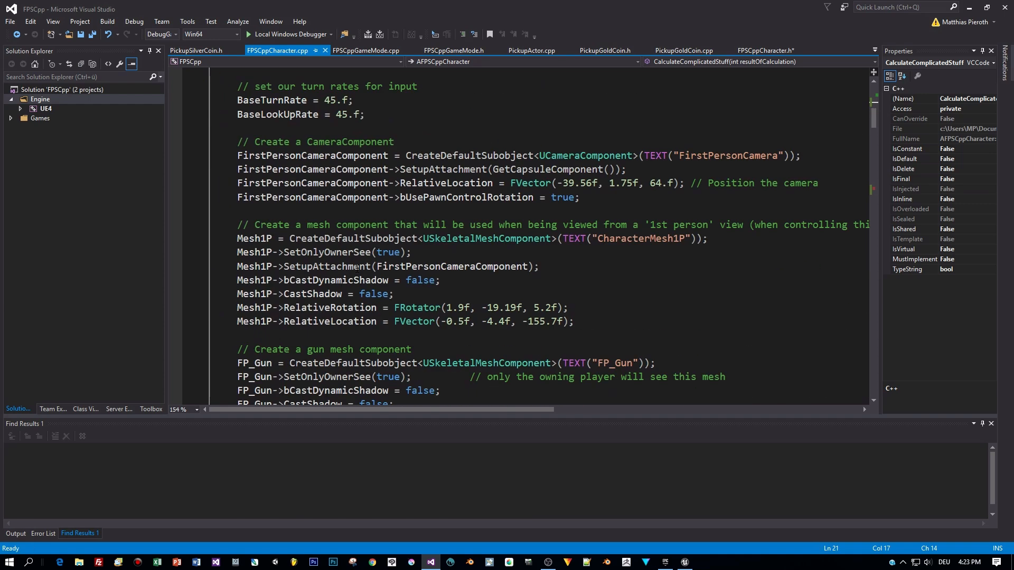
Add 'int result = 0;' and 'bool success = CalculateComplicatedStuff(result);' to the AFPSCppCharacter constructor
text(CalculateComplicatedStuff()
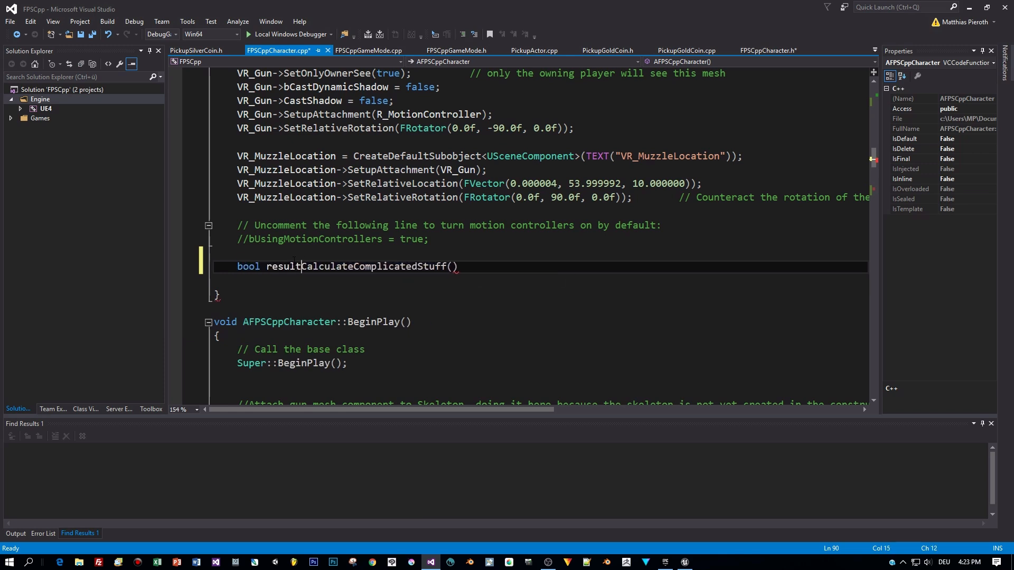
key(BackSpace)
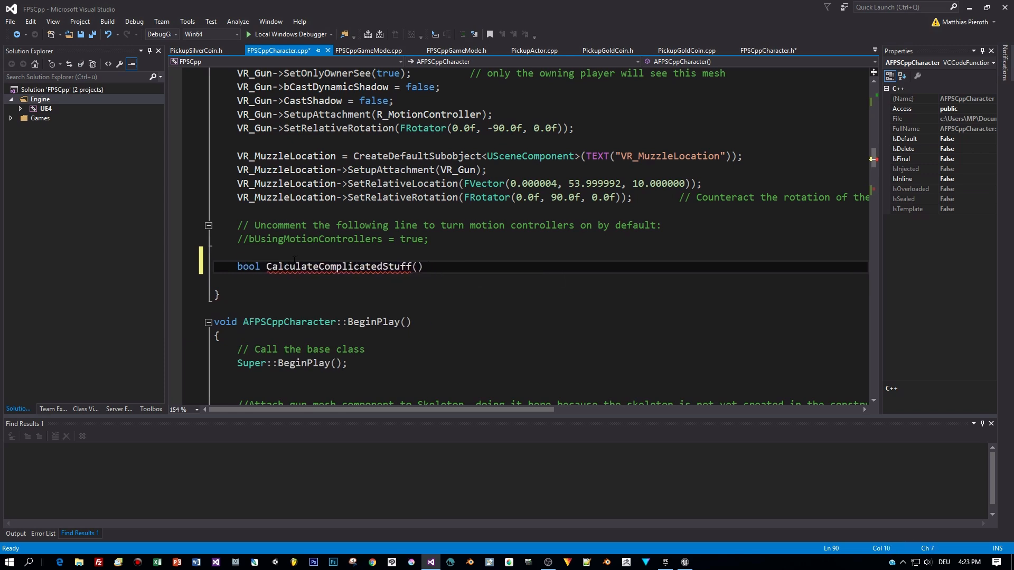
text(success =)
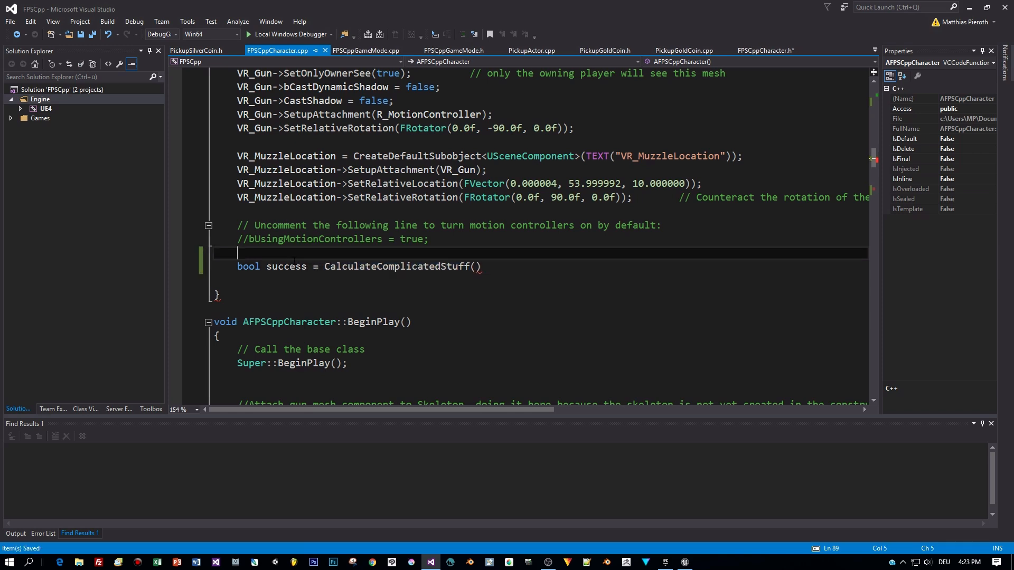
text(int result = 0;)
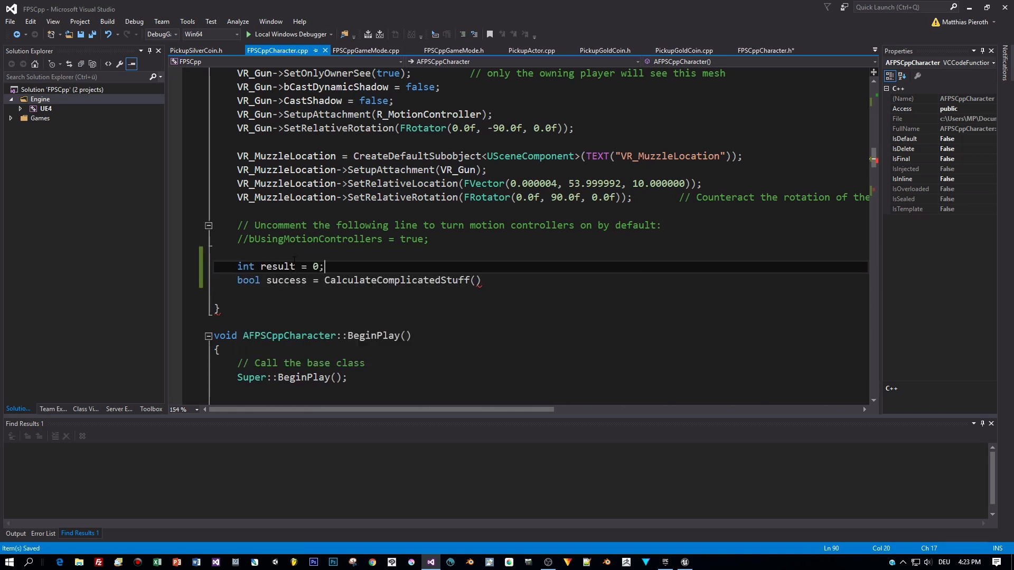
text(result;)
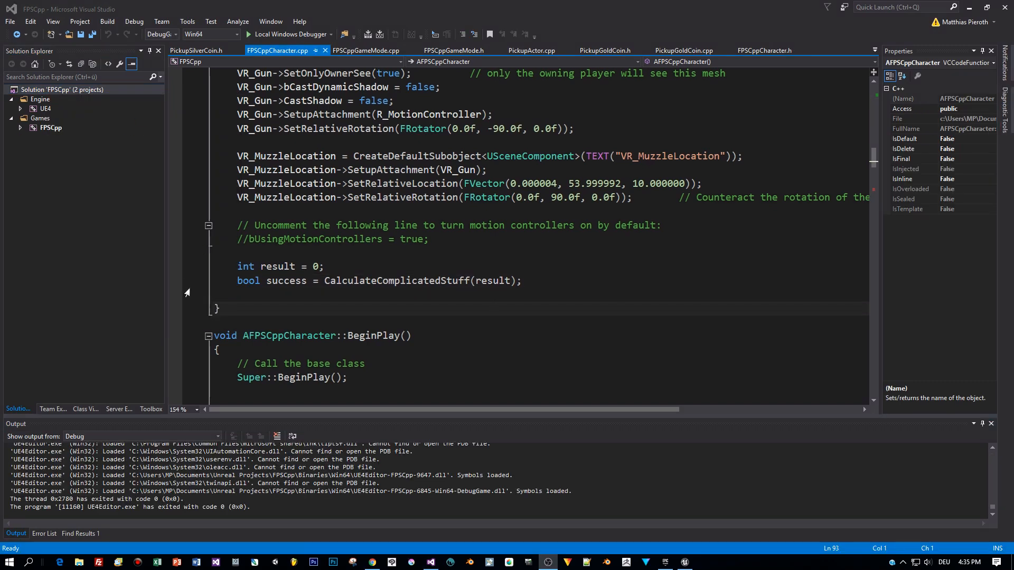
Set breakpoints on the call and closing brace, then attach the debugger to UE4Editor.exe
click(175, 281)
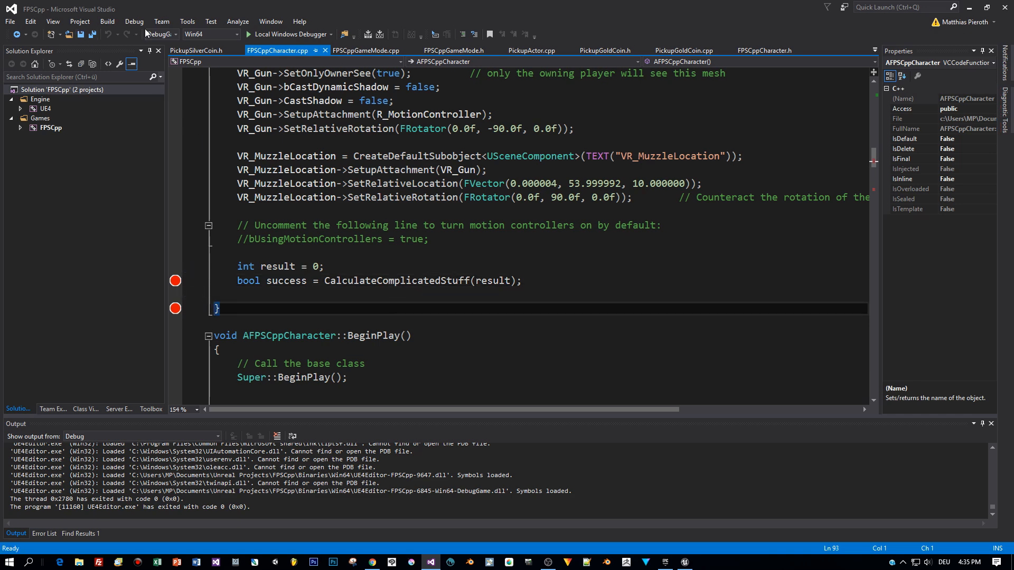
click(135, 21)
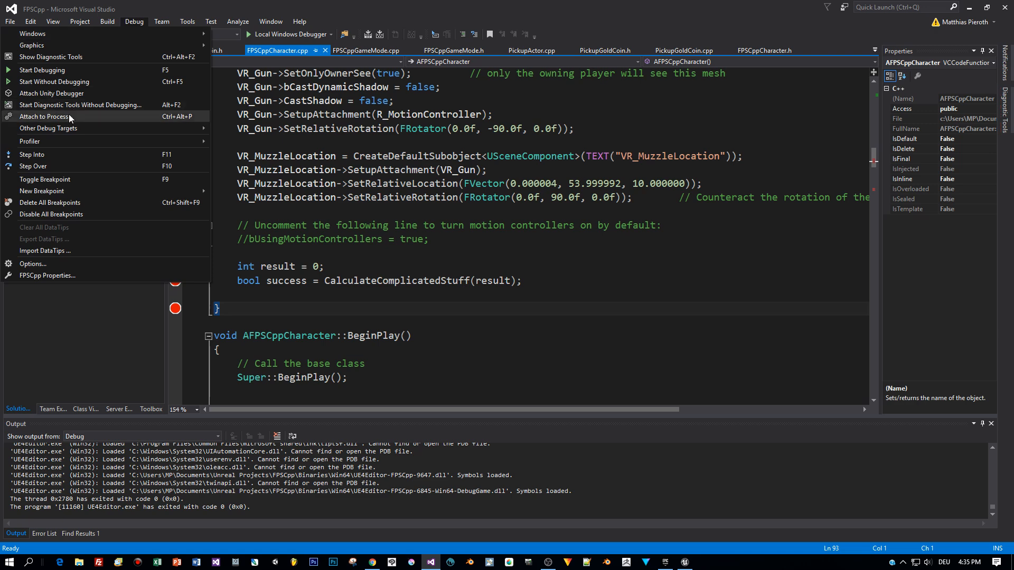
click(44, 116)
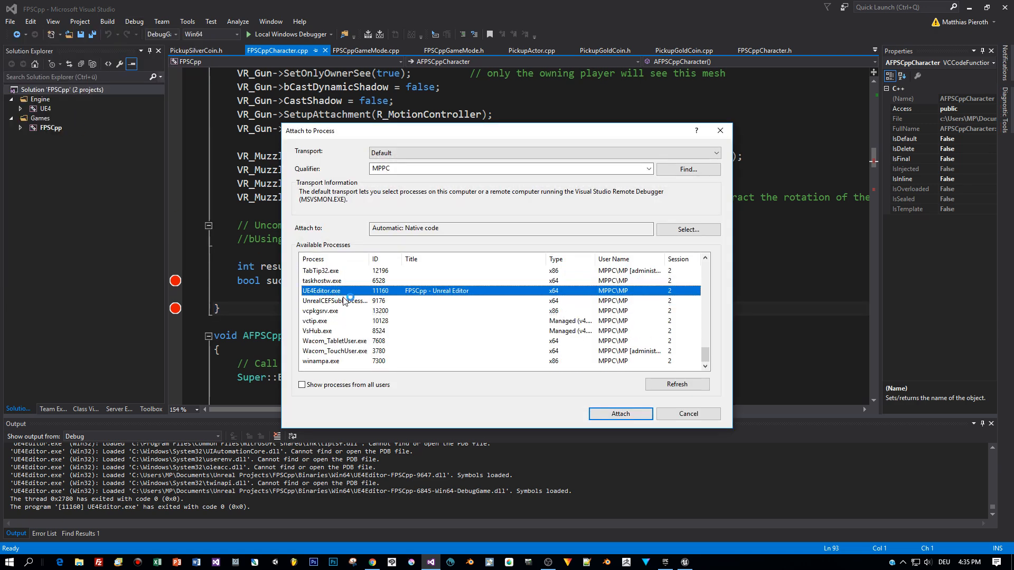
click(619, 414)
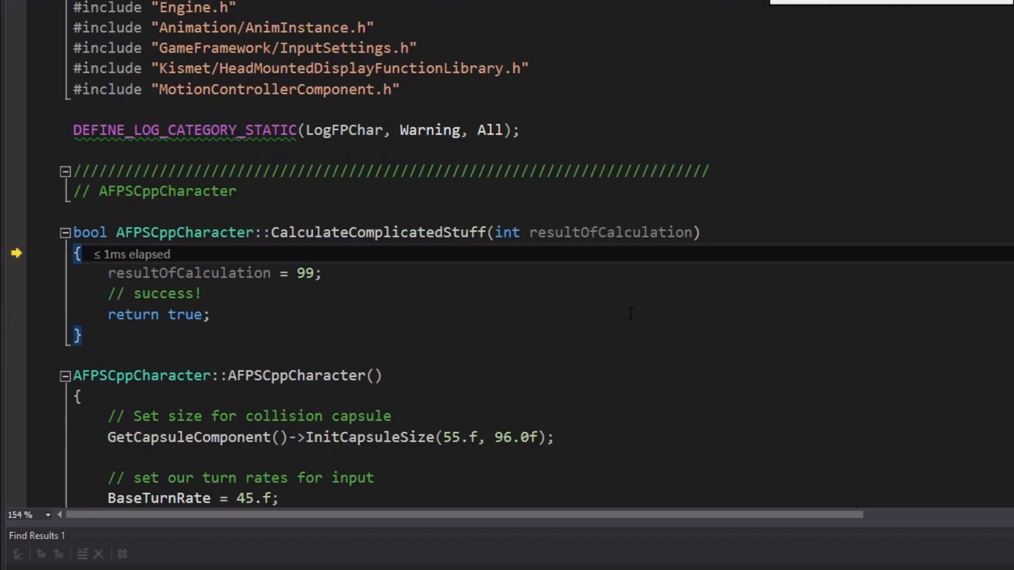
Step over the CalculateComplicatedStuff call and see result still 0 at the constructor's end
key(F10)
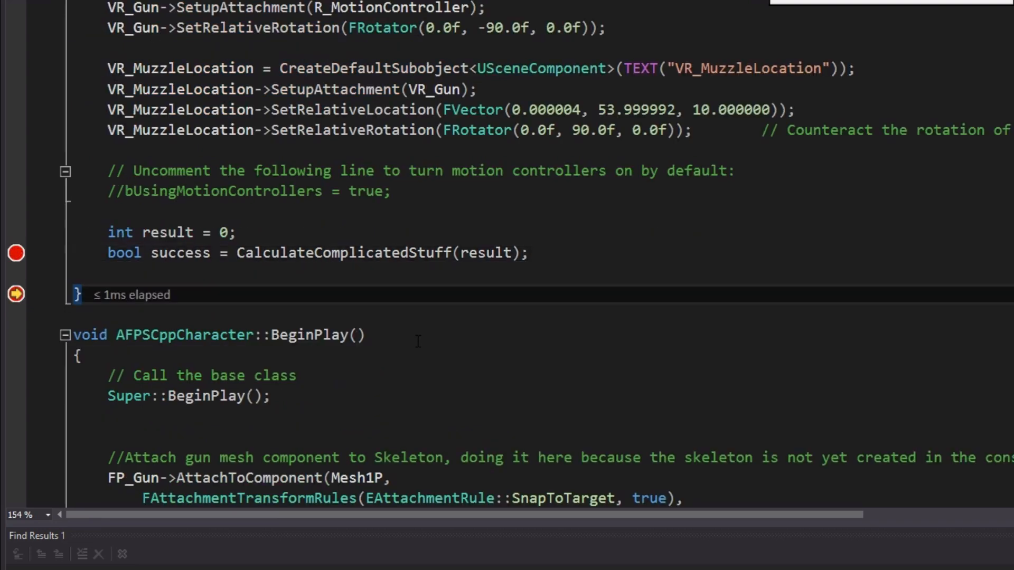
mouse_move(479, 252)
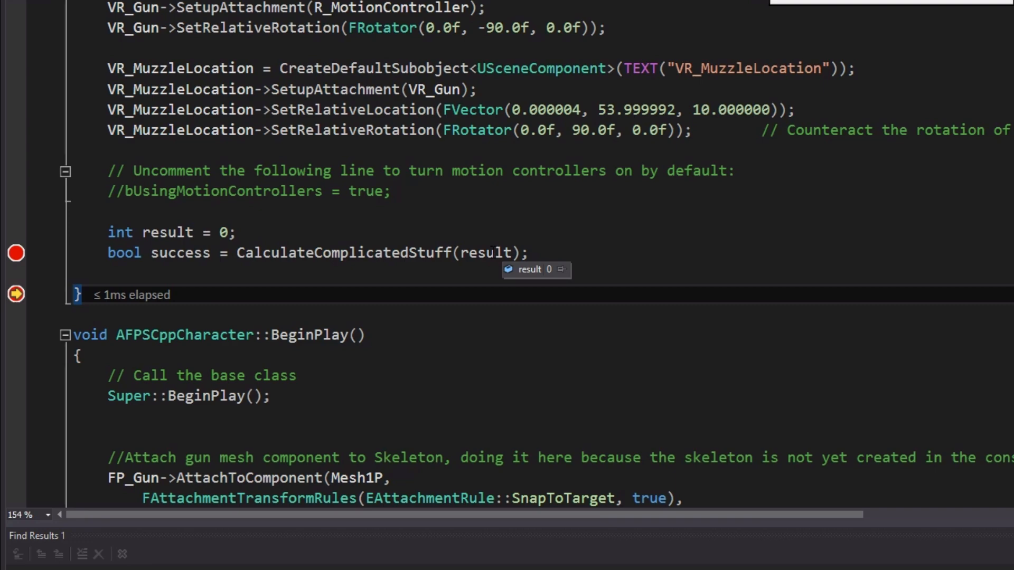
scroll(down, 3)
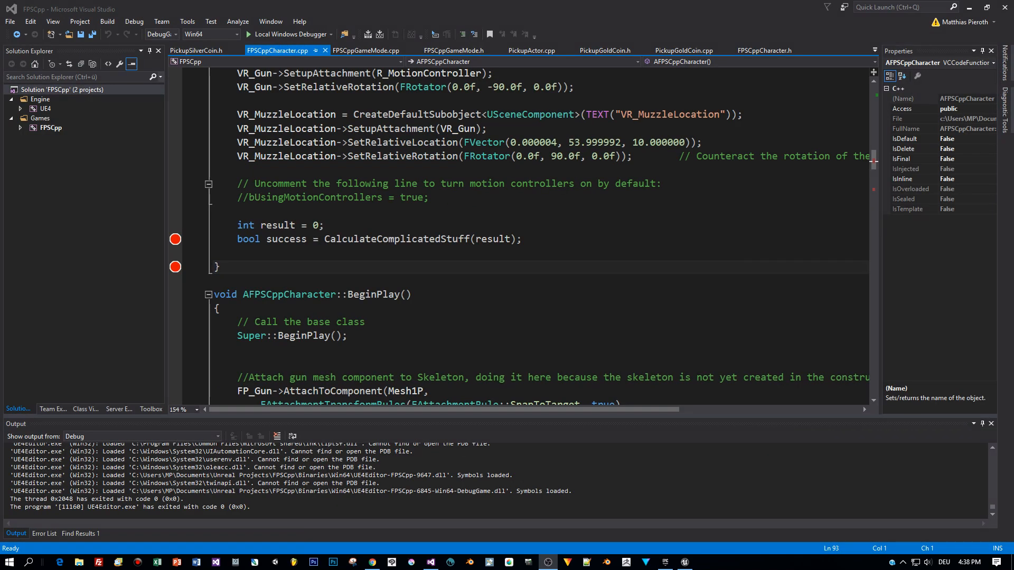
mouse_move(385, 239)
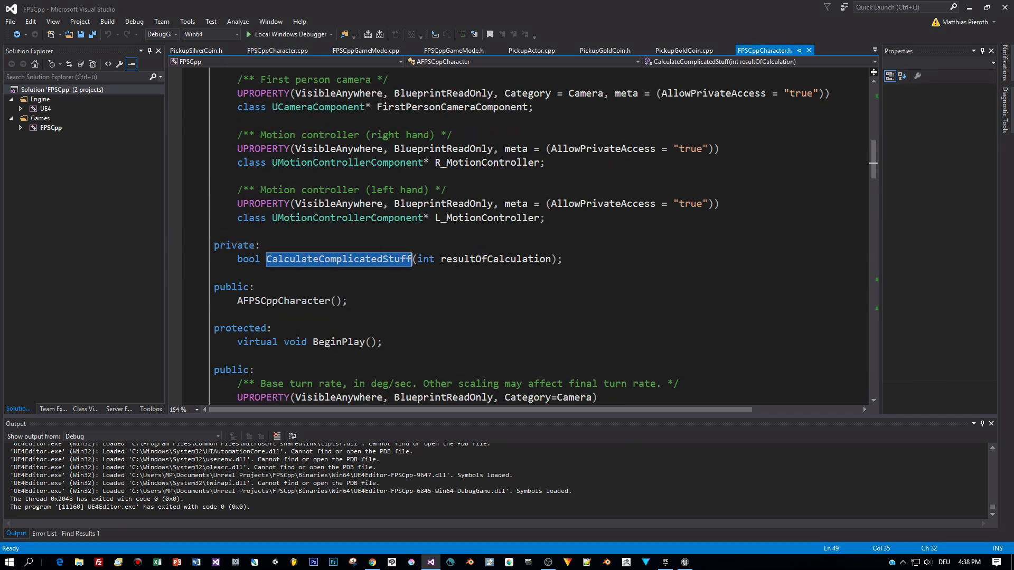
Change the parameter to 'int& resultOfCalculation' in both the header declaration and the .cpp definition
click(338, 259)
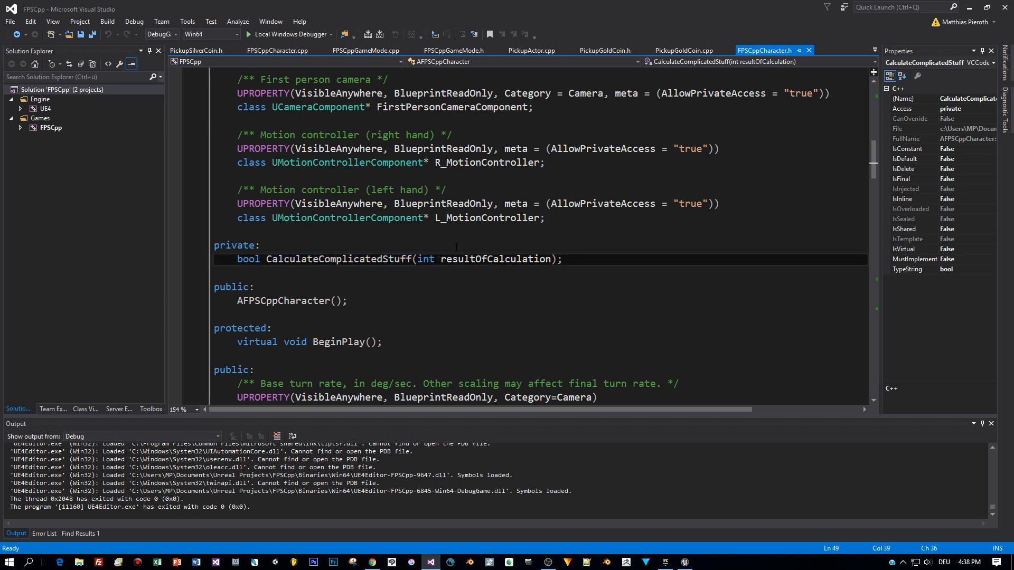
text(&)
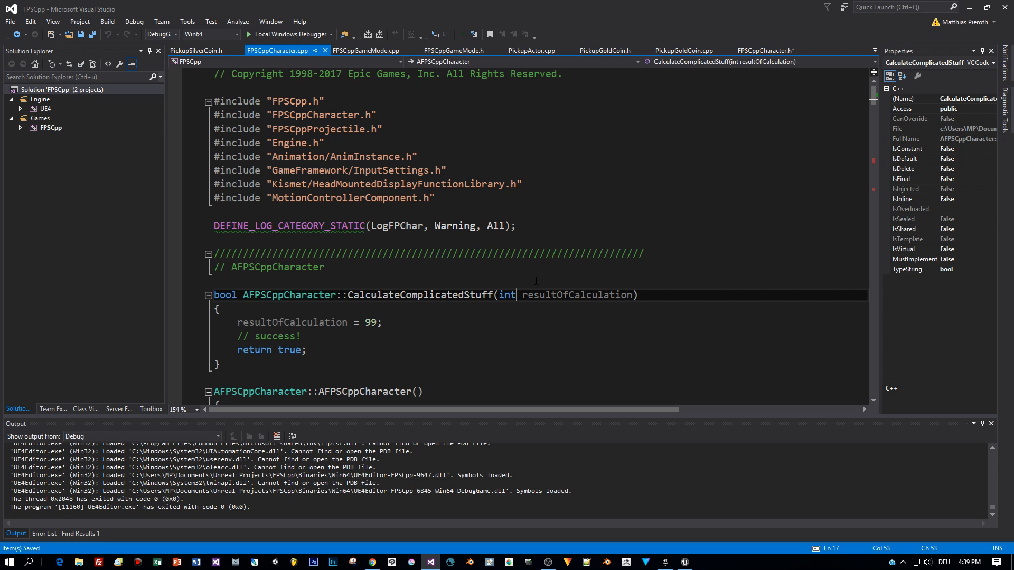
text(&)
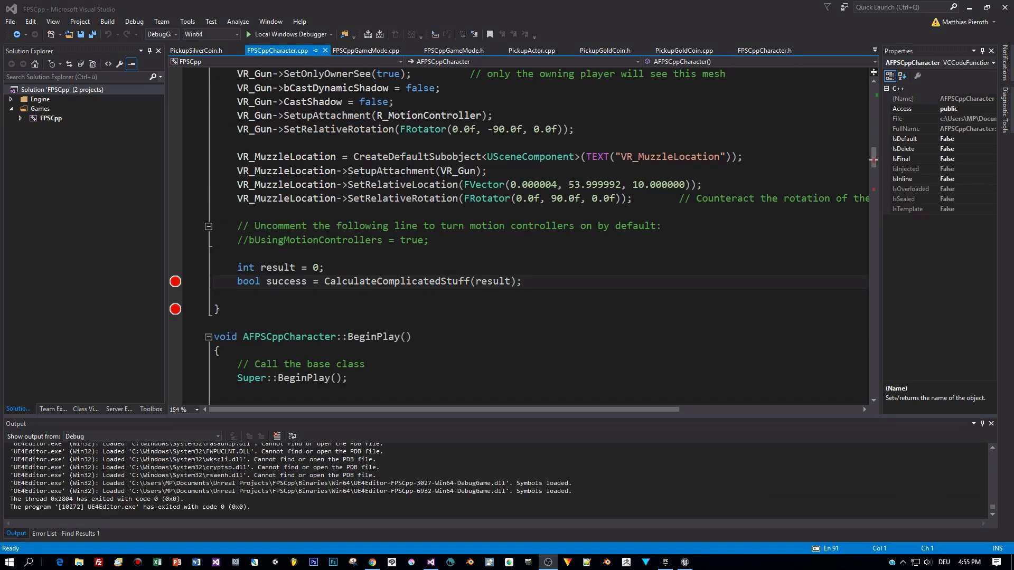
Reattach the debugger to UE4Editor.exe and step over the CalculateComplicatedStuff call at the breakpoint
click(135, 21)
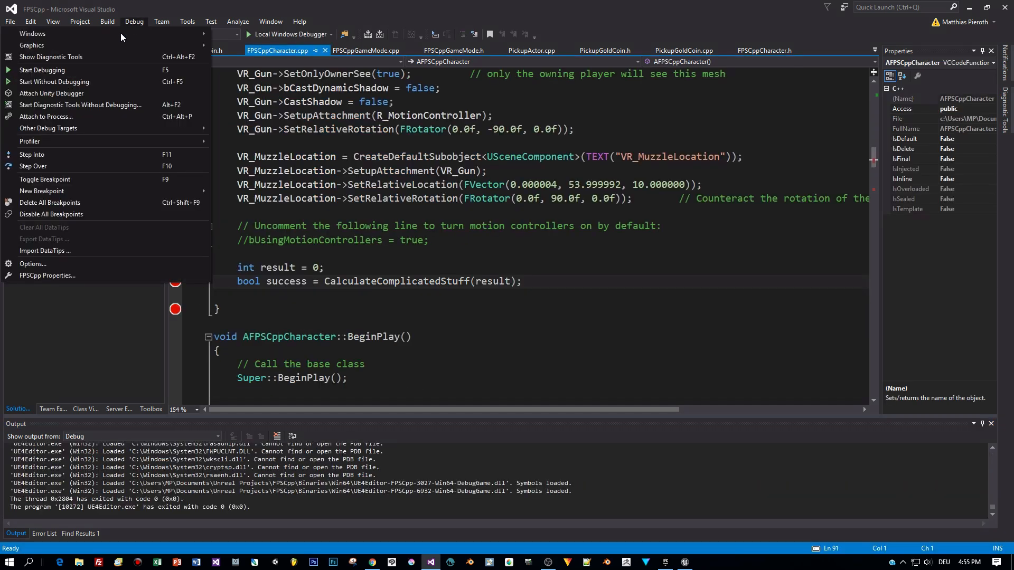
click(46, 116)
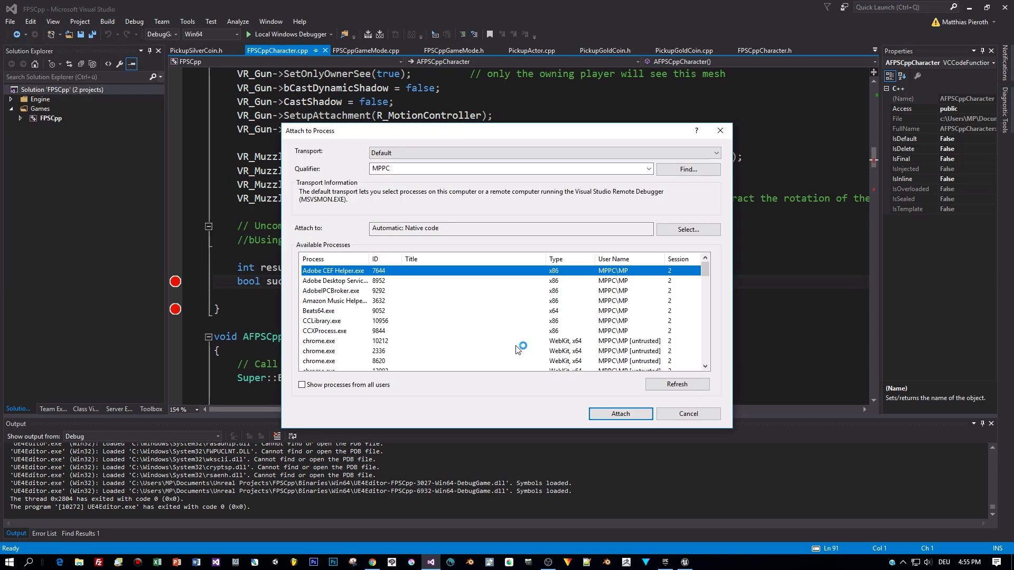
scroll(down, 3)
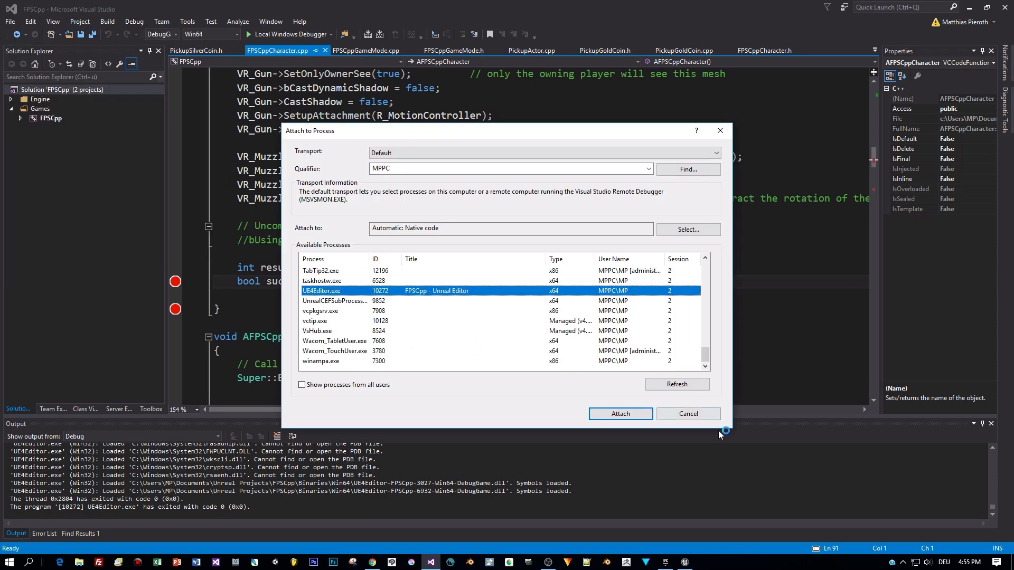
click(620, 414)
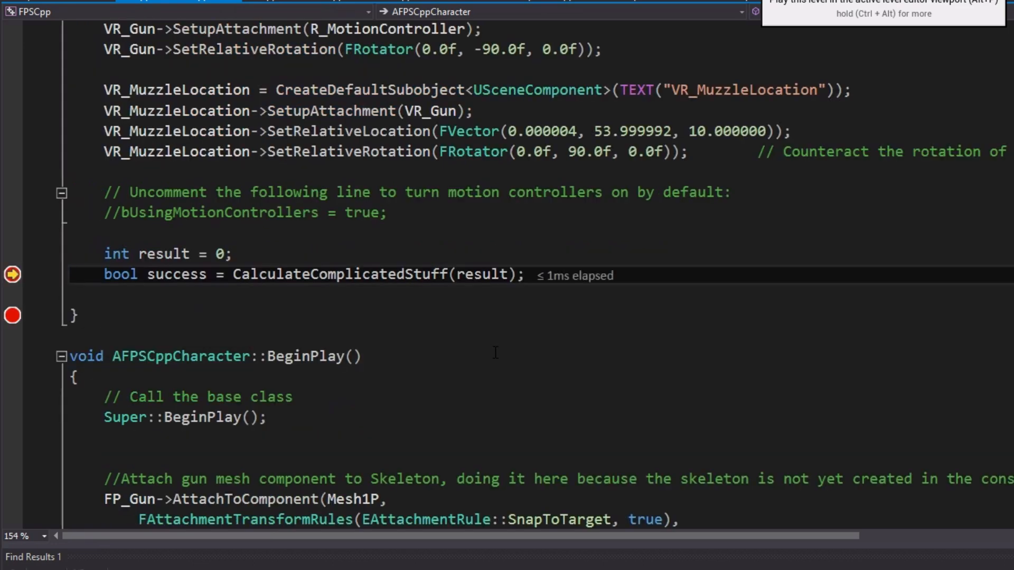
key(F10)
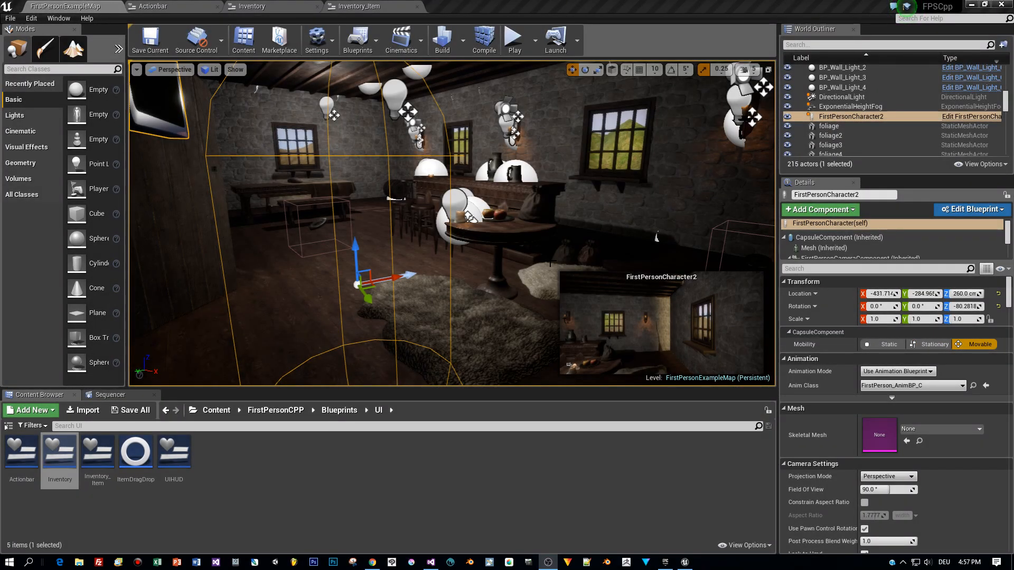
mouse_move(276, 338)
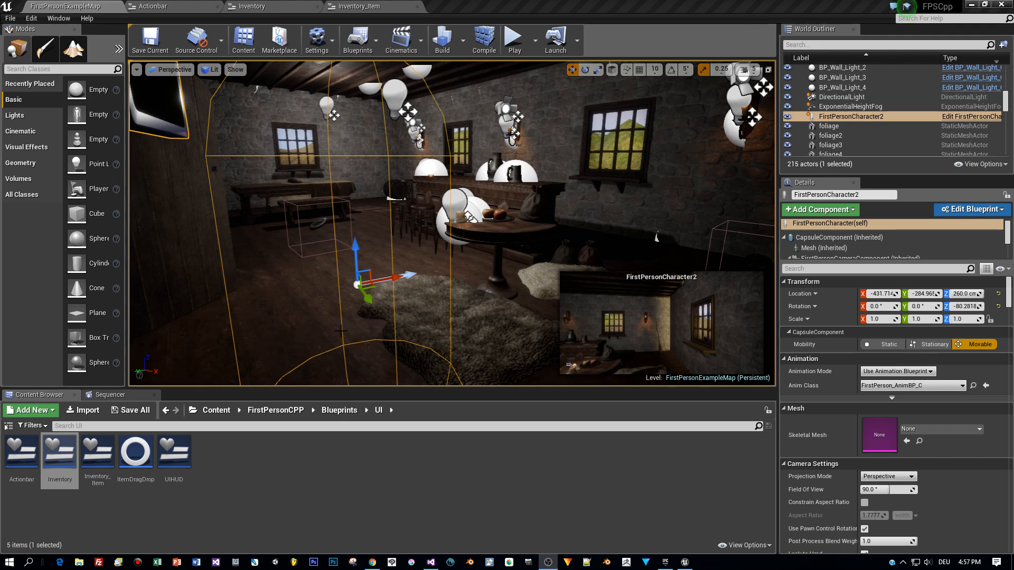
mouse_move(59, 451)
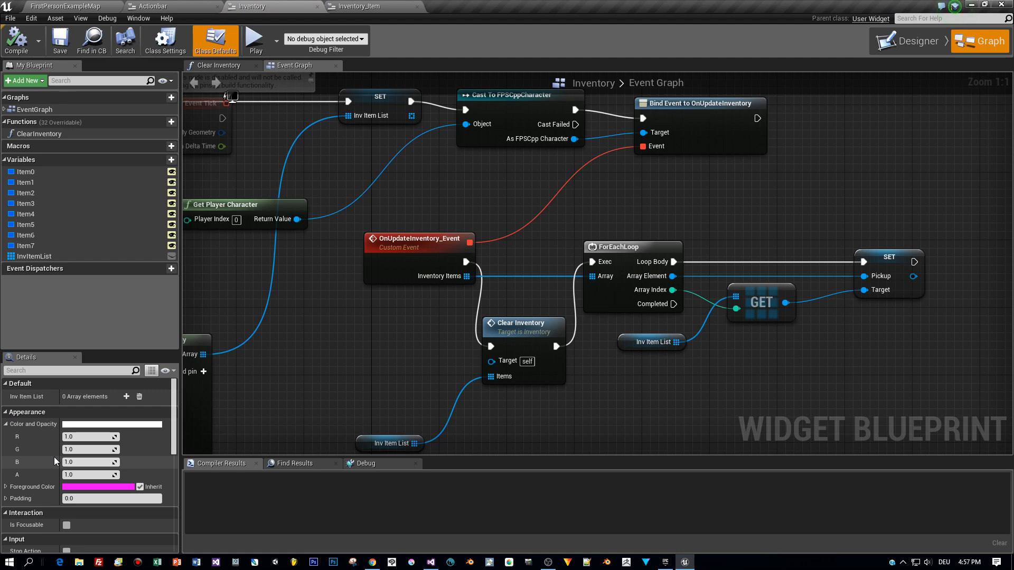
mouse_move(1, 475)
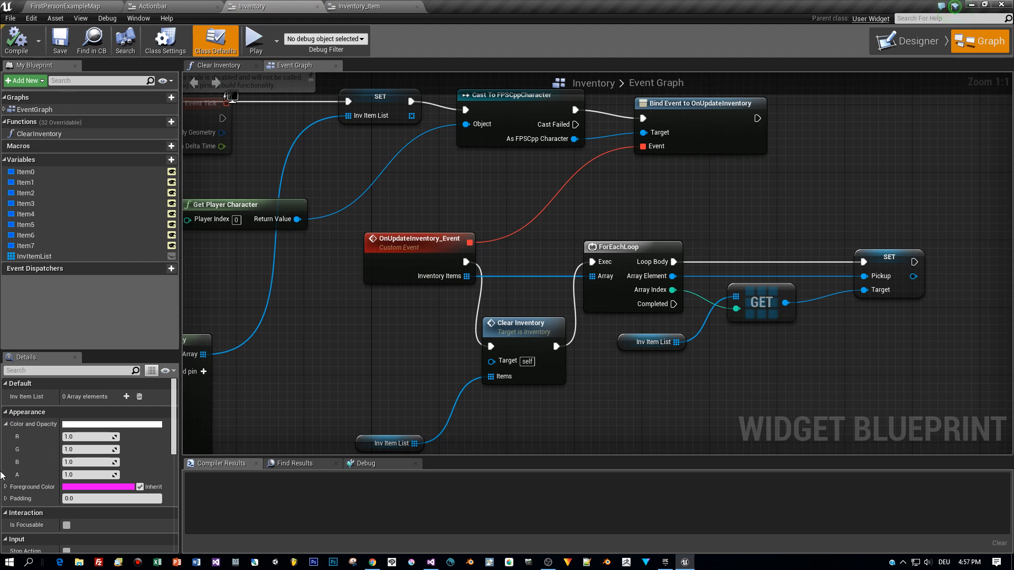
Inspect OnUpdateInventory_Event and the Clear Inventory node's Items input, then enter the Clear Inventory graph
click(419, 250)
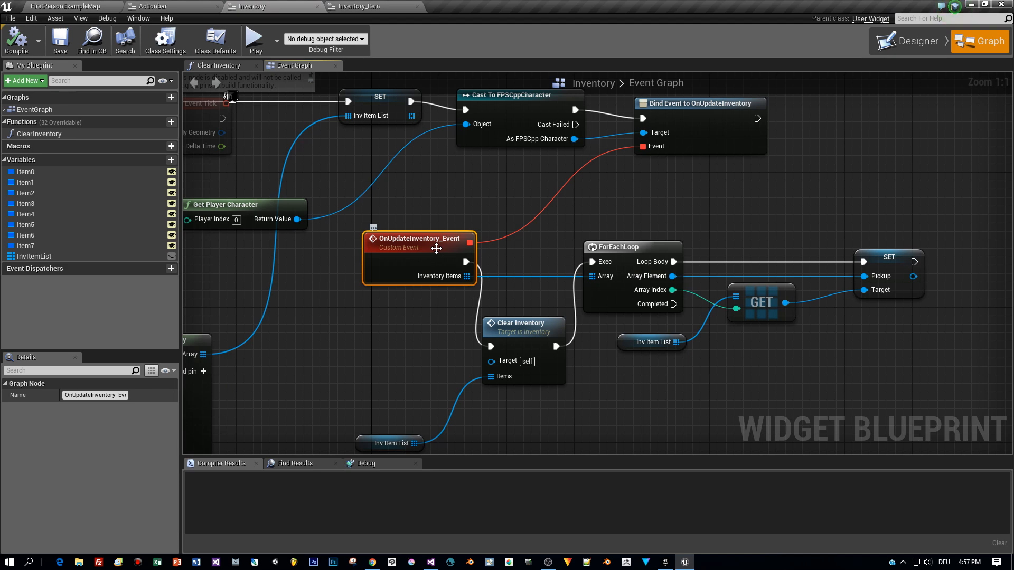
mouse_move(292, 355)
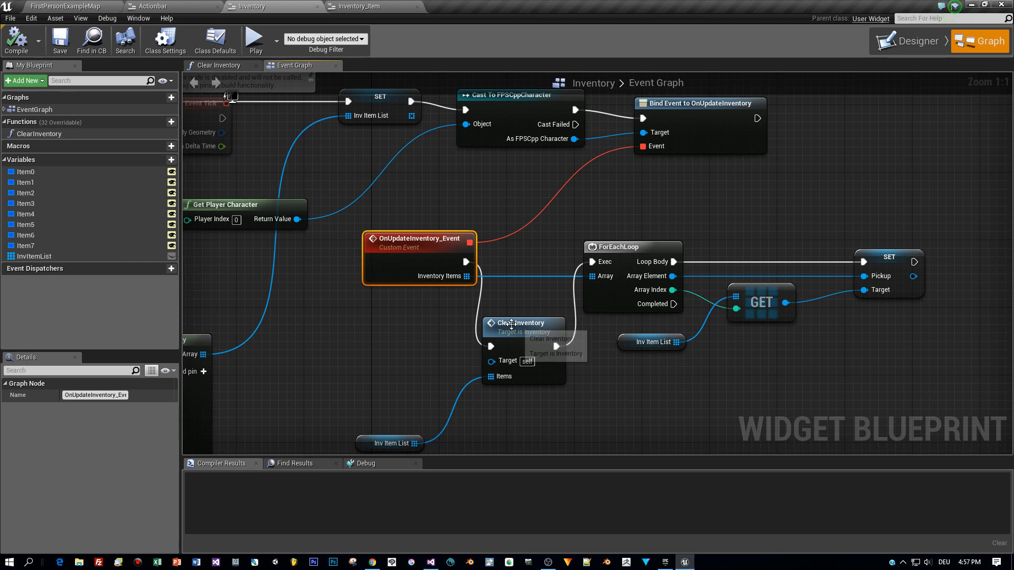
click(524, 324)
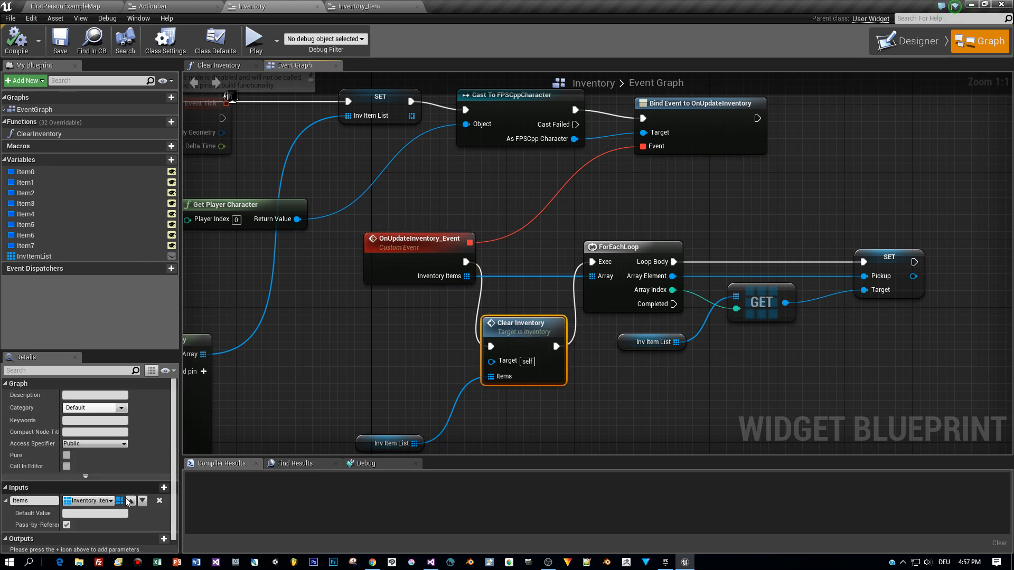
mouse_move(120, 501)
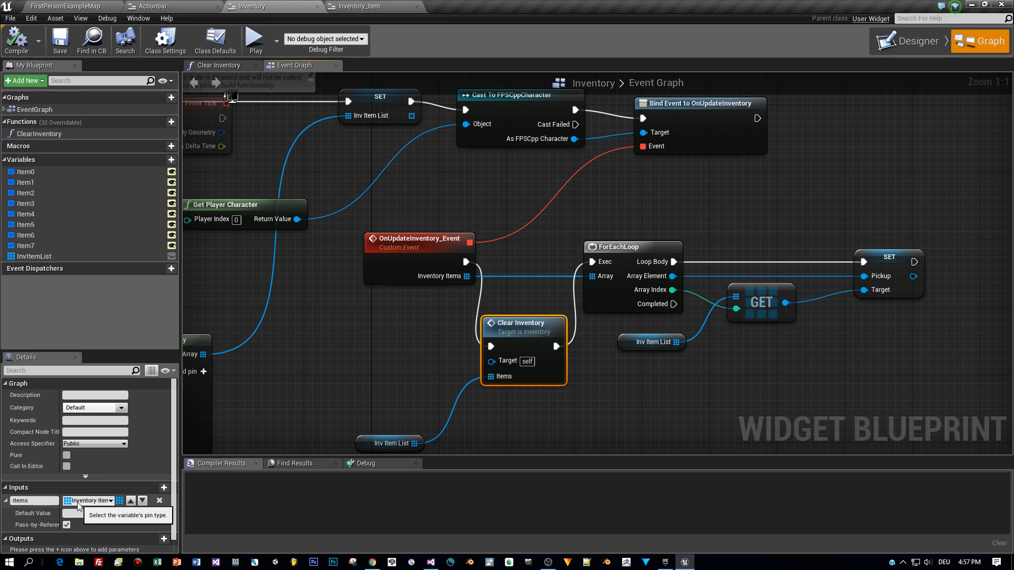
click(219, 66)
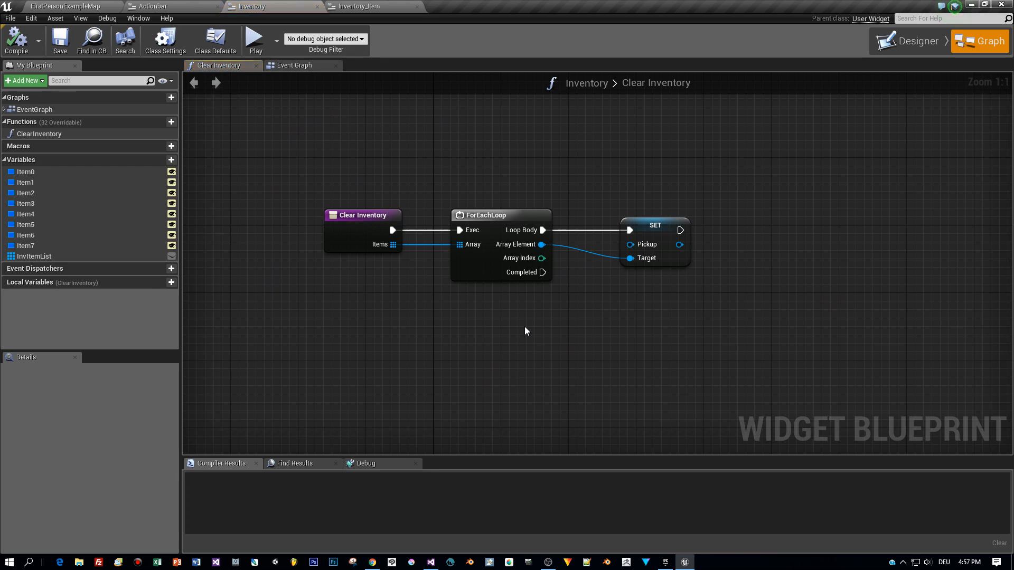
mouse_move(515, 341)
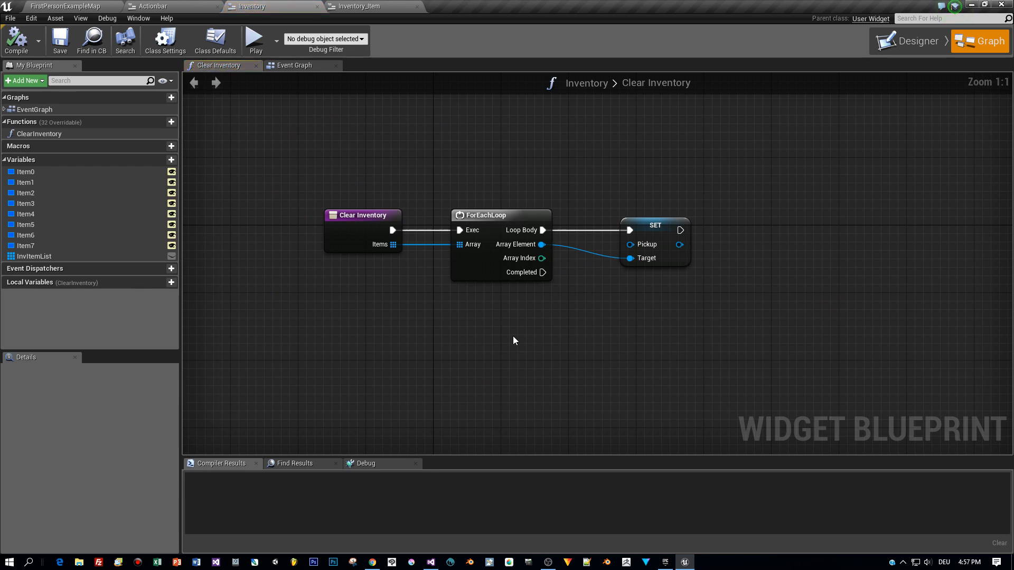
Inspect the ForEachLoop over Items, then switch back to the Inventory Event Graph
click(491, 216)
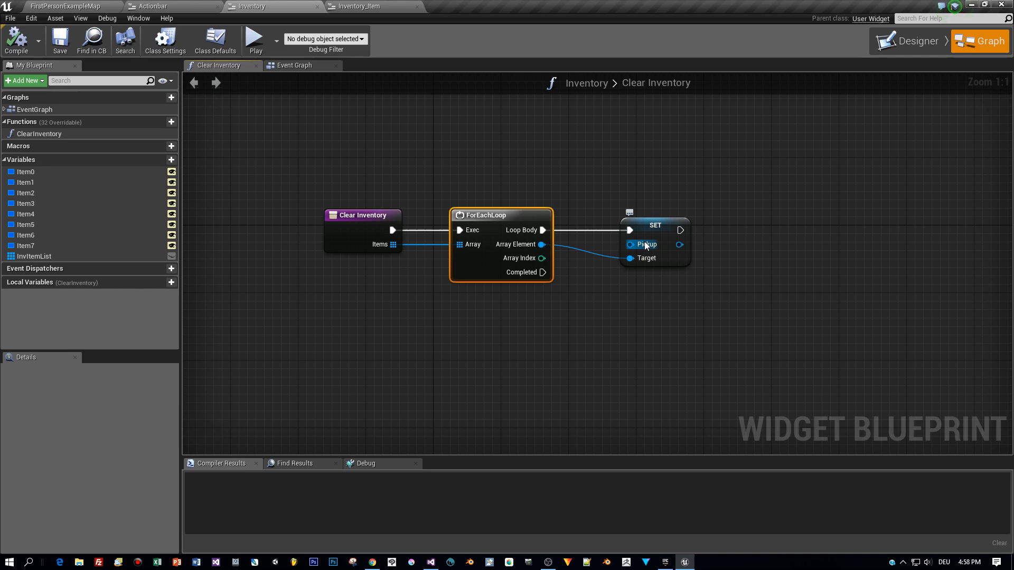
mouse_move(278, 103)
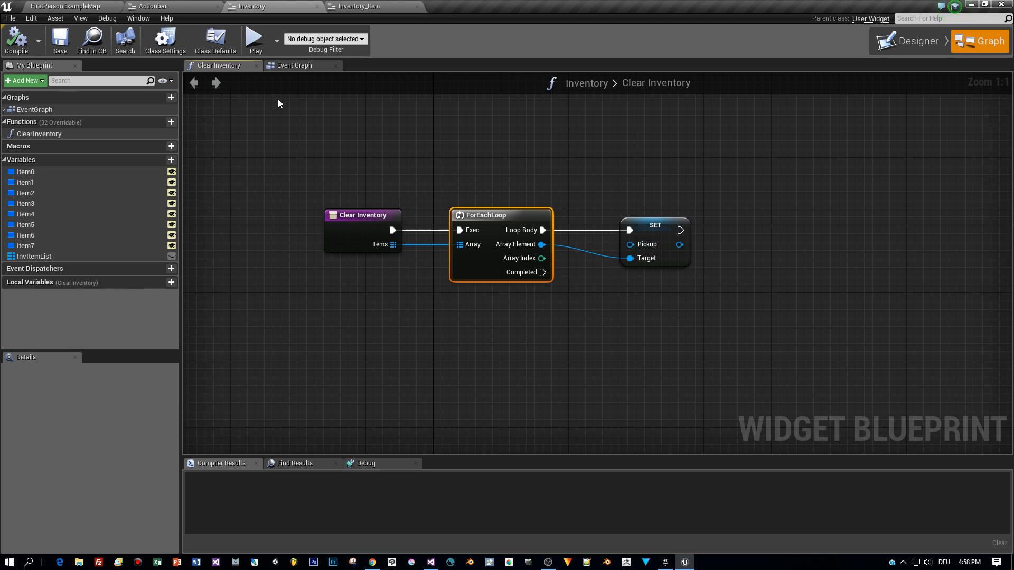
mouse_move(476, 221)
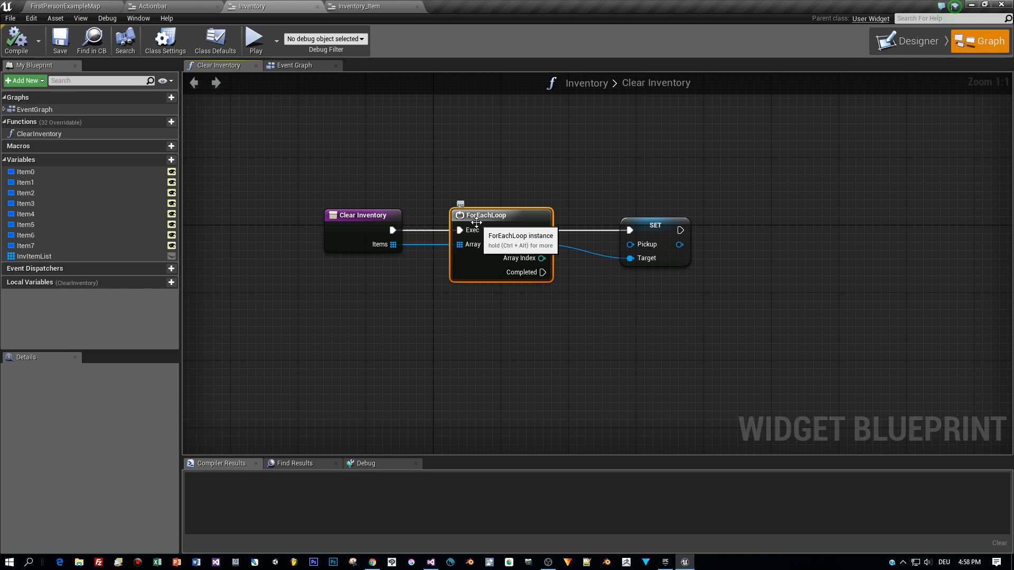
click(295, 65)
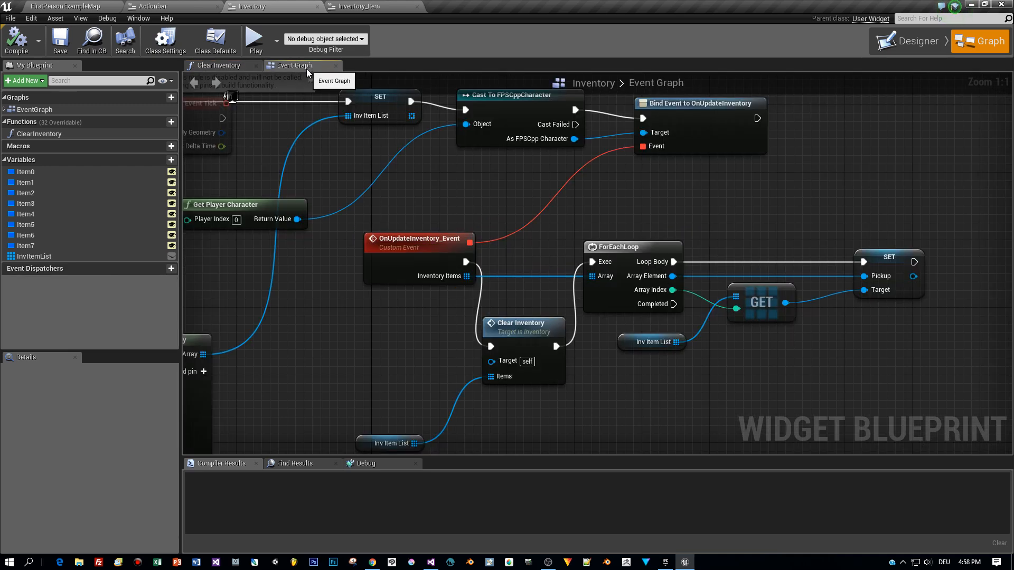
Select ClearInventory in My Blueprint and toggle its Items input's Pass-by-Reference, leaving it checked
click(39, 134)
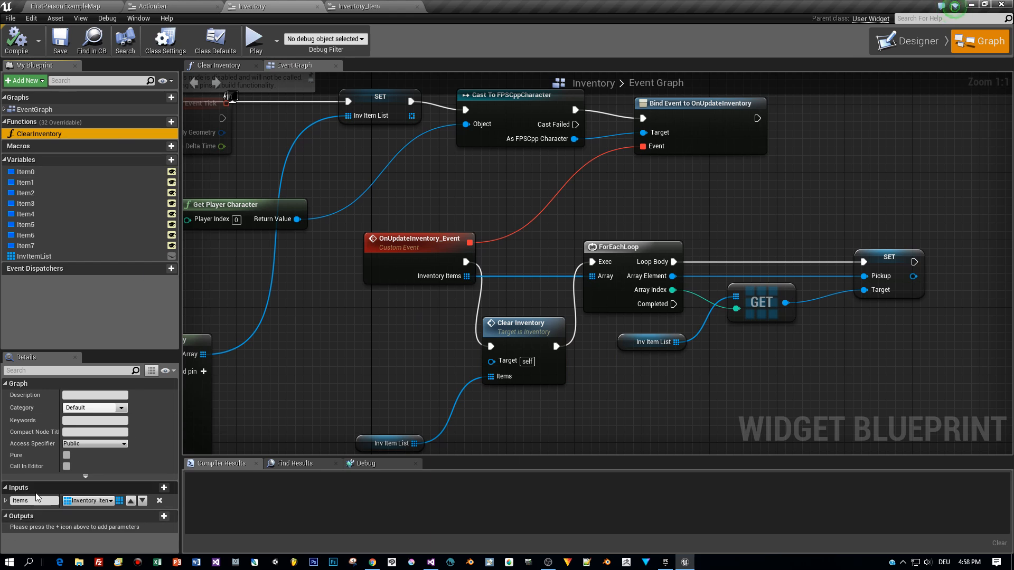
mouse_move(93, 505)
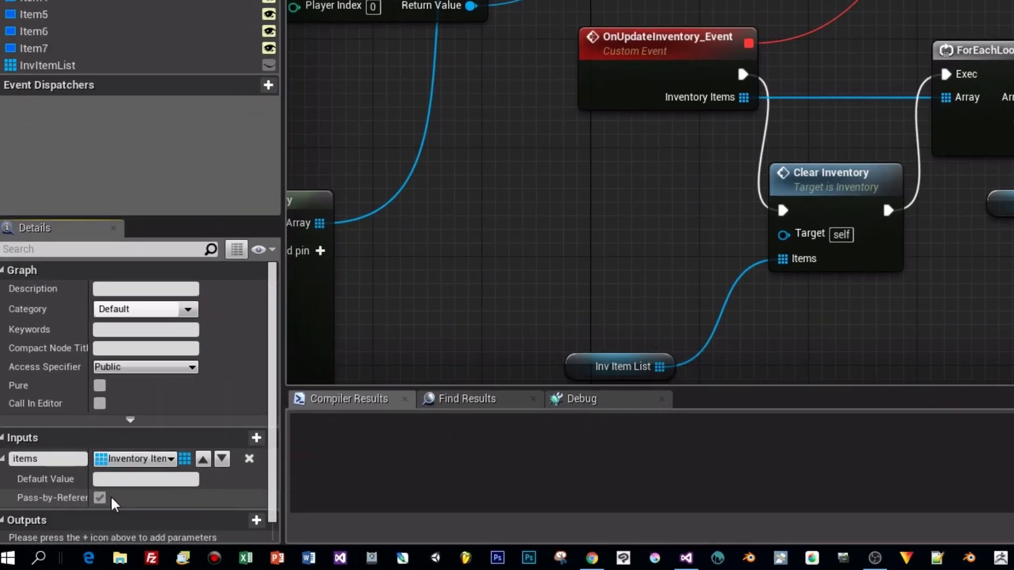
click(99, 497)
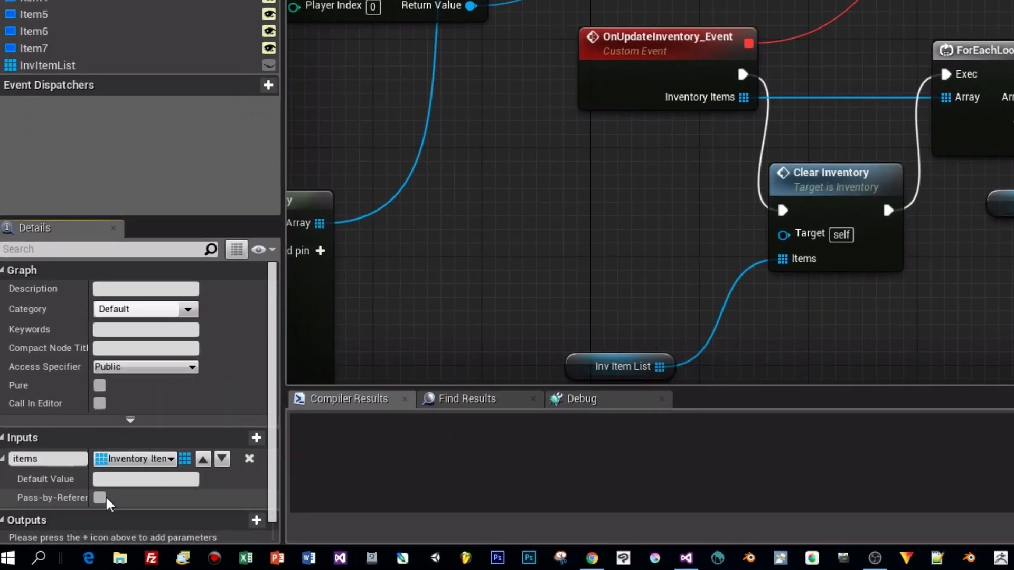
click(99, 497)
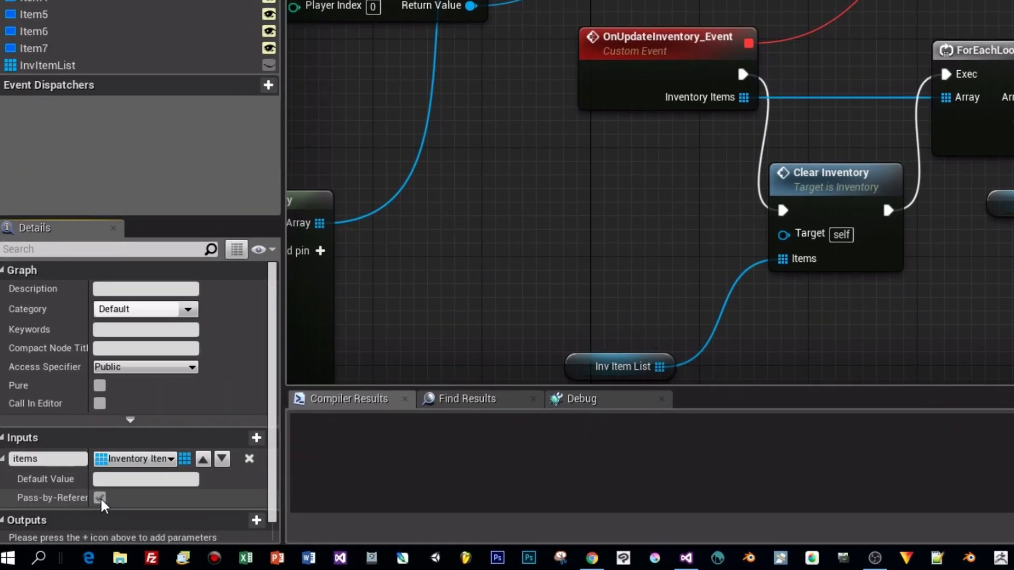
click(100, 498)
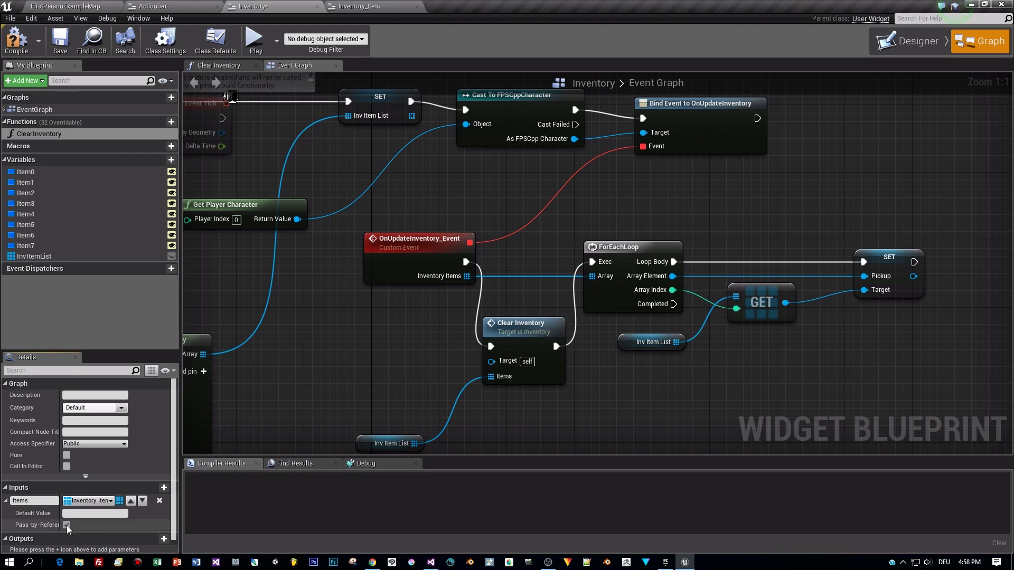
click(66, 525)
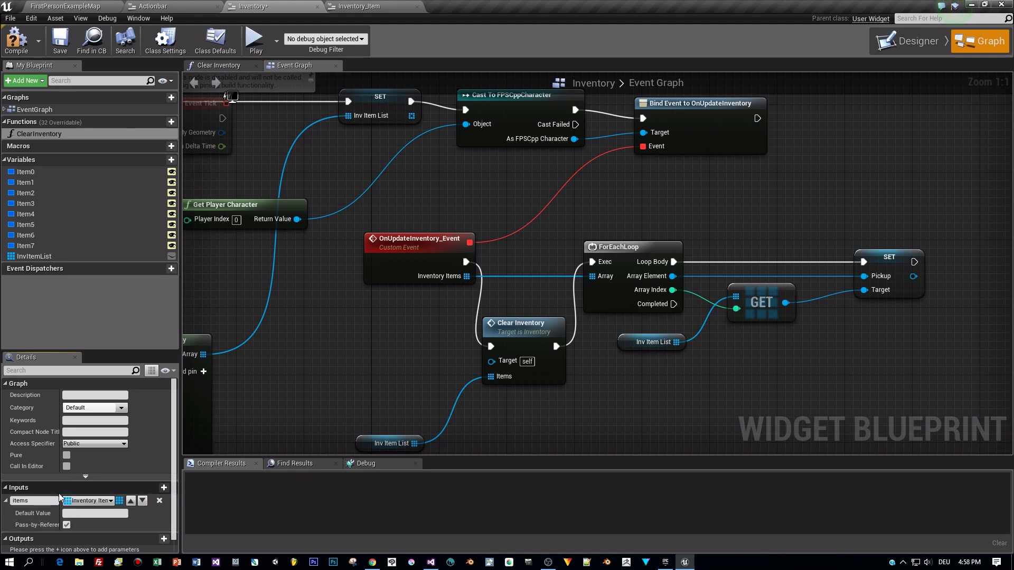